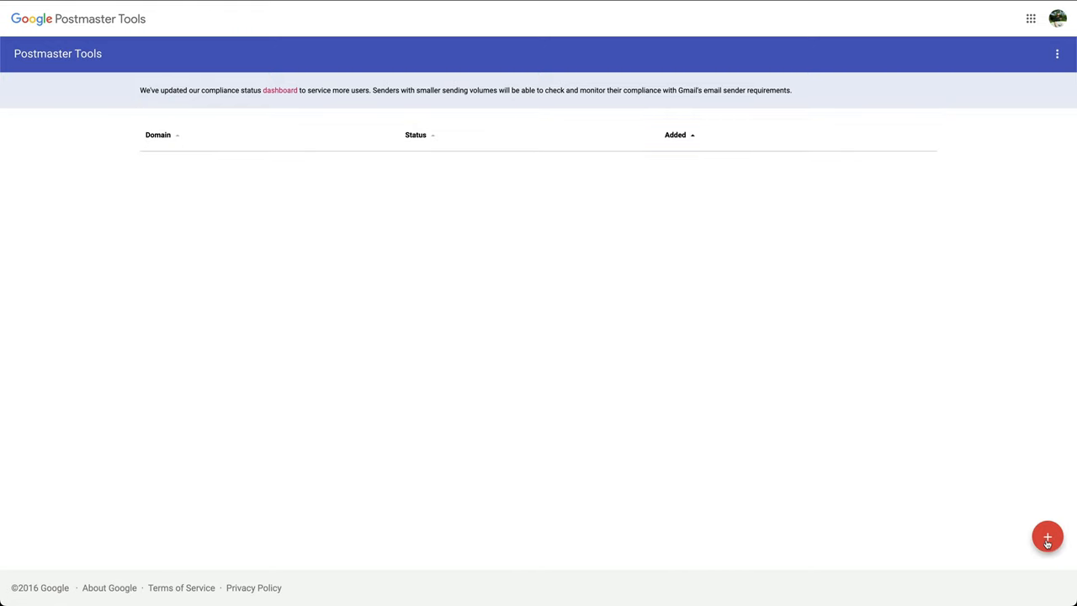
Step: Enter davinciresolvetitles.com as a new domain in the add-domain wizard
{"action": "left_click", "coordinate": [1047, 537]}
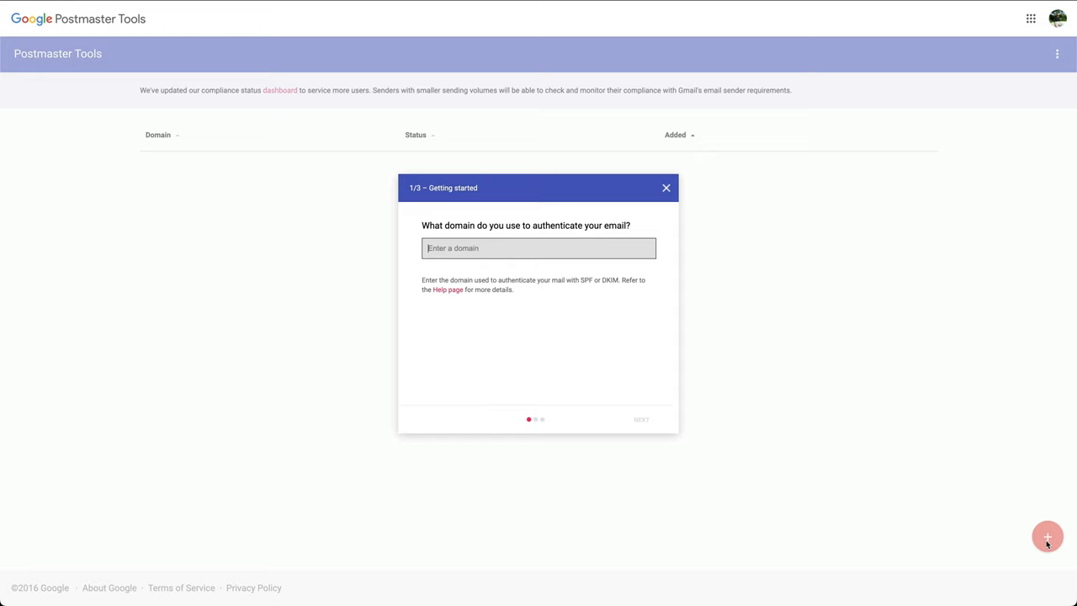
{"action": "type", "text": "davinciresolvetitles.com"}
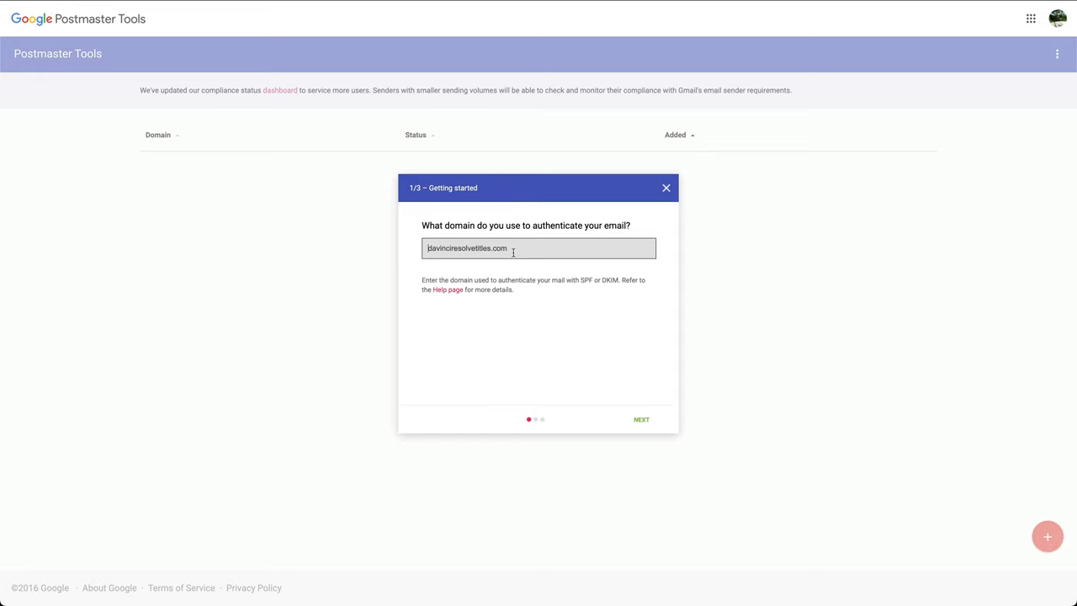
{"action": "mouse_move", "coordinate": [621, 405]}
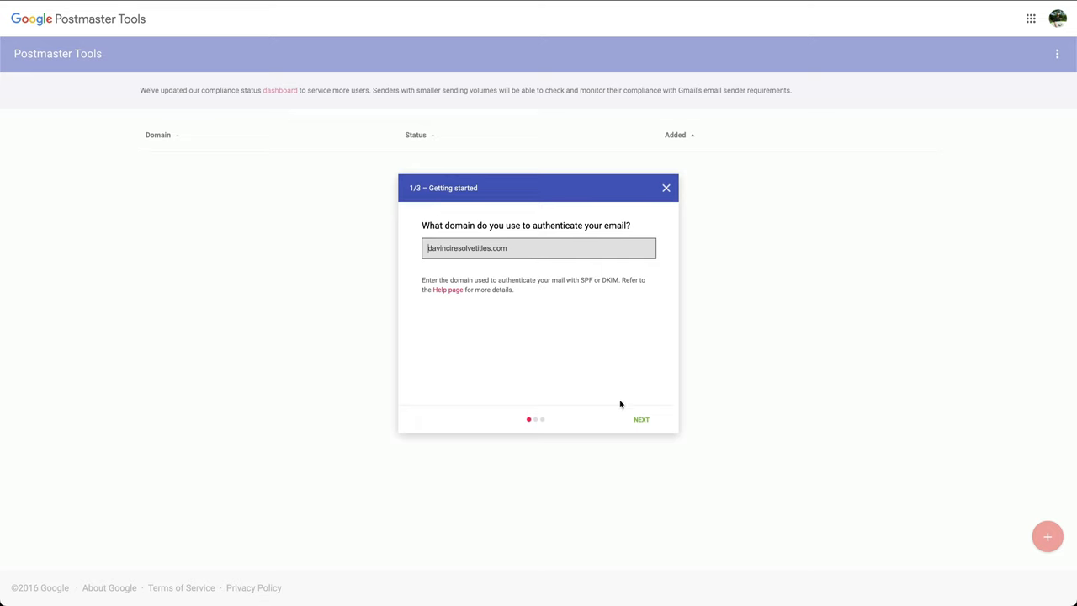
Step: Submit the domain and select the issued TXT verification record value
{"action": "left_click", "coordinate": [642, 419]}
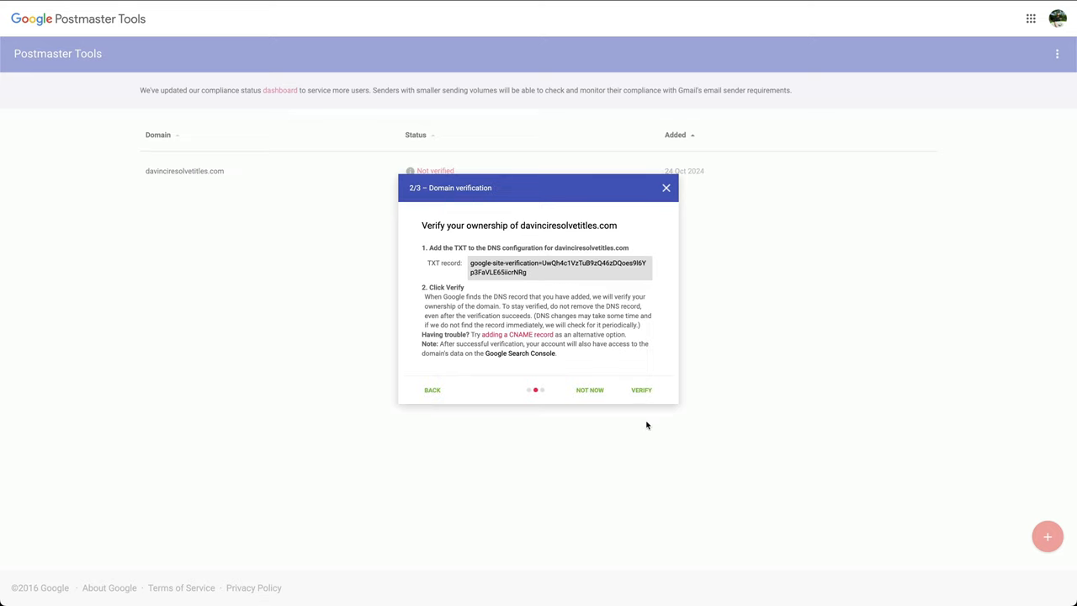
{"action": "mouse_move", "coordinate": [455, 250]}
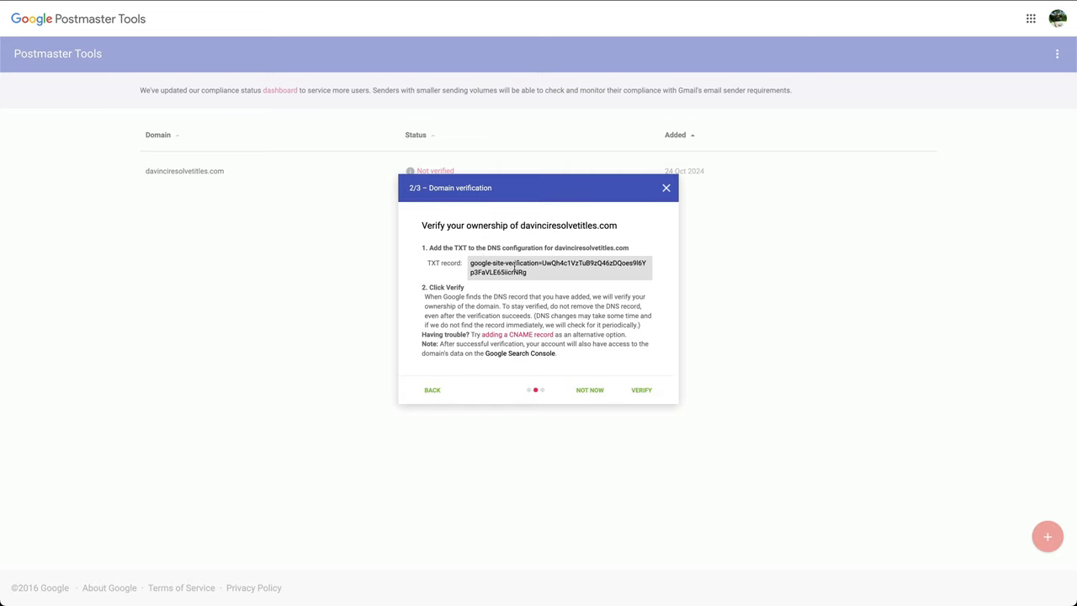
{"action": "double_click", "coordinate": [558, 267]}
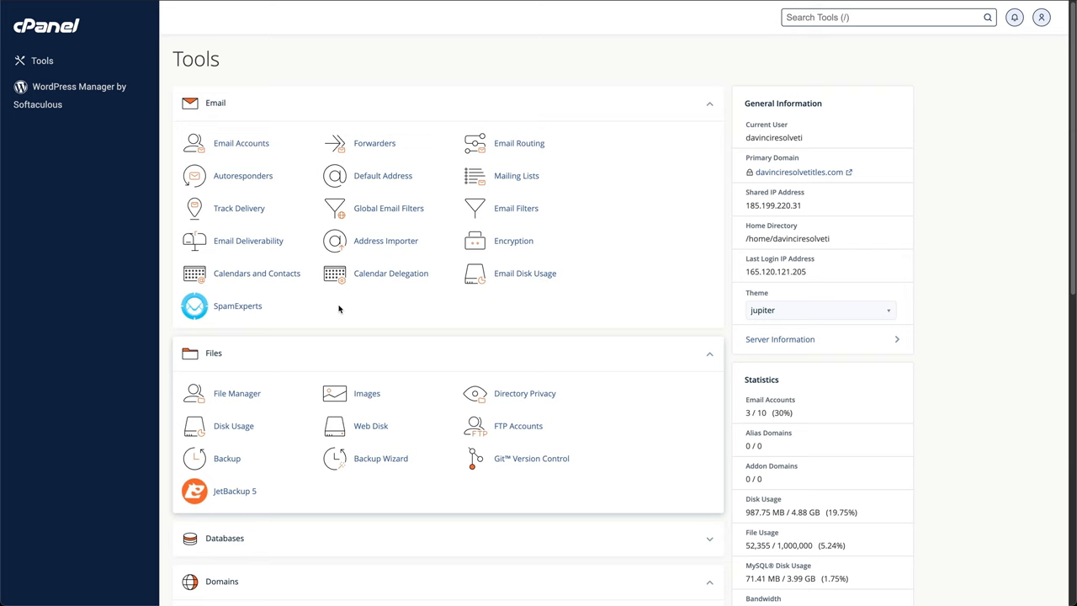
Step: Scroll to the Domains section and open the Zone Editor for davinciresolvetitles.com
{"action": "scroll", "scroll_direction": "down", "scroll_amount": 3}
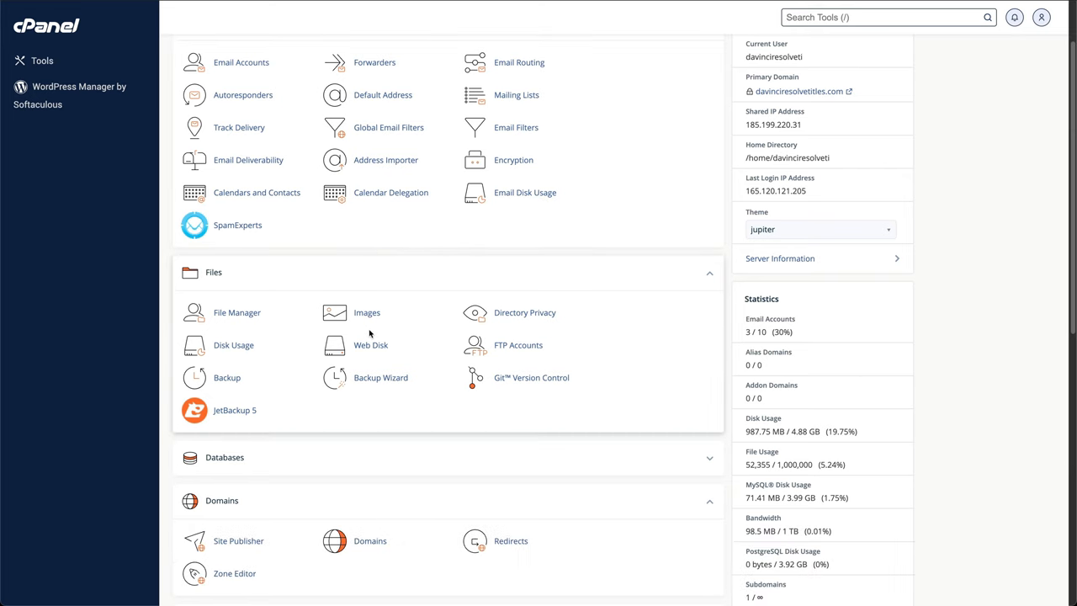
{"action": "scroll", "scroll_direction": "down", "scroll_amount": 3}
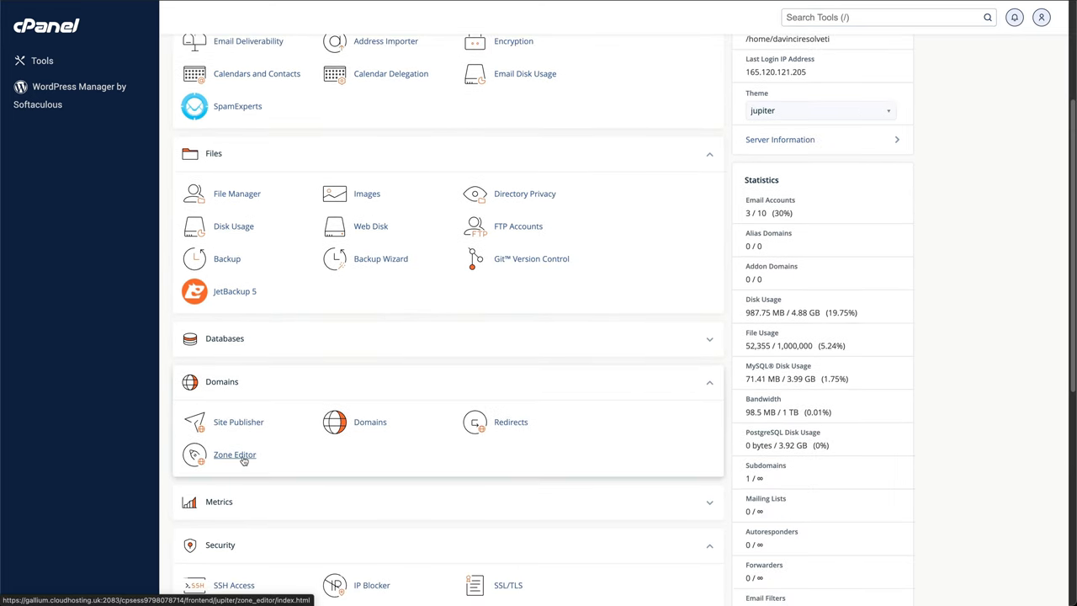
{"action": "left_click", "coordinate": [234, 455]}
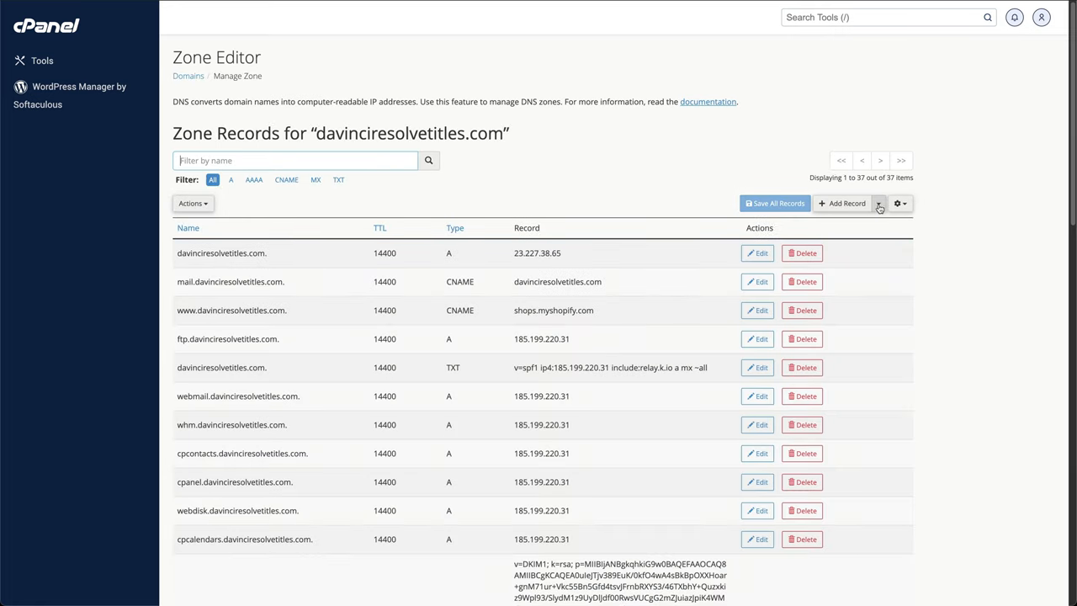
Step: Save a TXT record named davinciresolvetitles.com with the google-site-verification string
{"action": "left_click", "coordinate": [842, 203]}
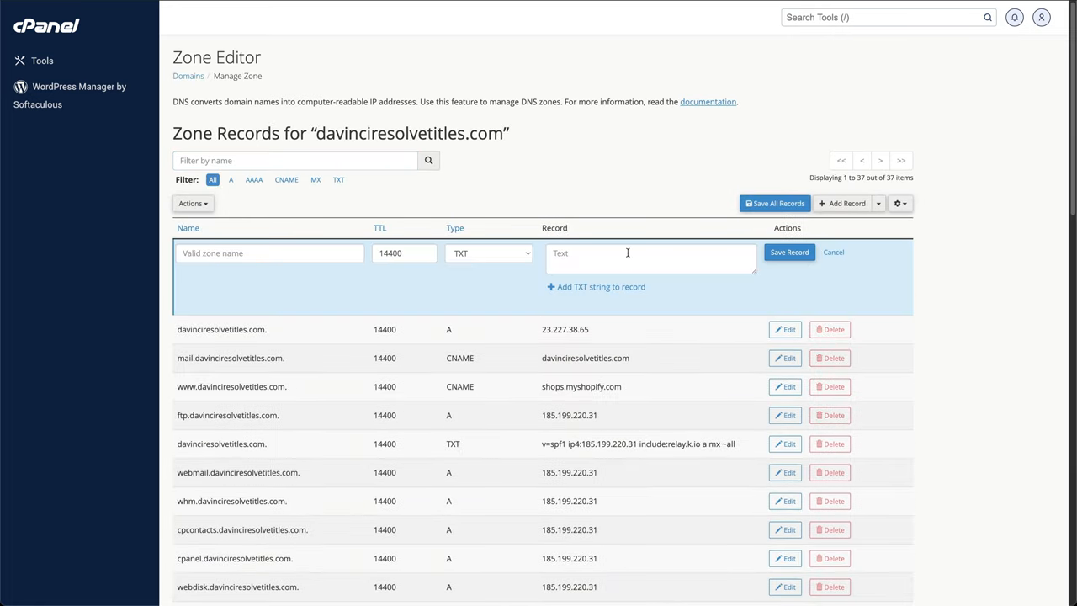
{"action": "type", "text": "google-site-verification=UwQh4c1VzTuB9zQ46zDQoesVLE65iicrNRg"}
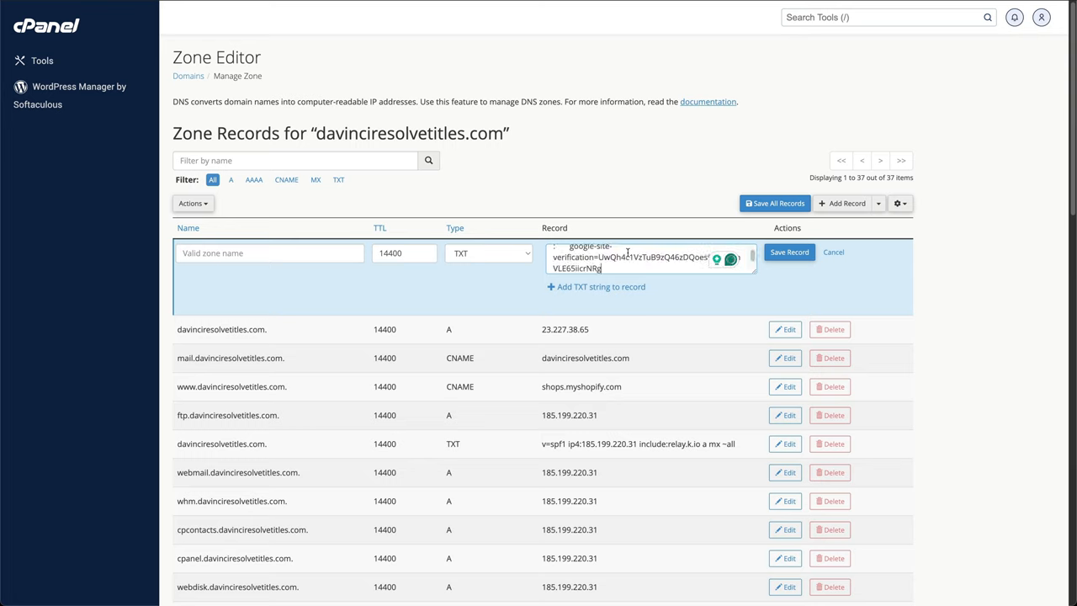
{"action": "left_click", "coordinate": [788, 252]}
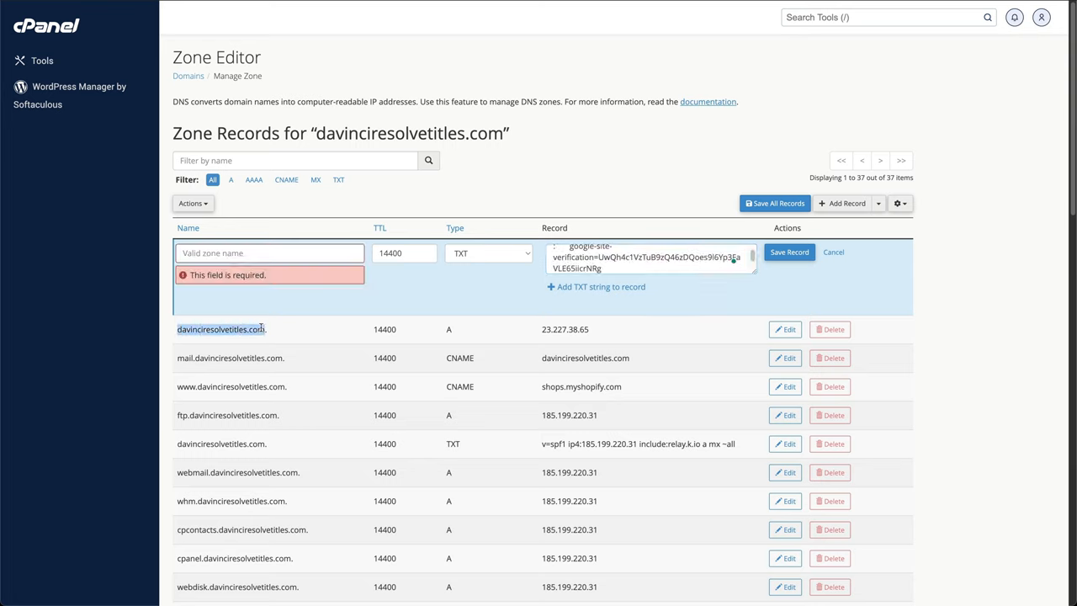
{"action": "type", "text": "davinciresolvetitles.com"}
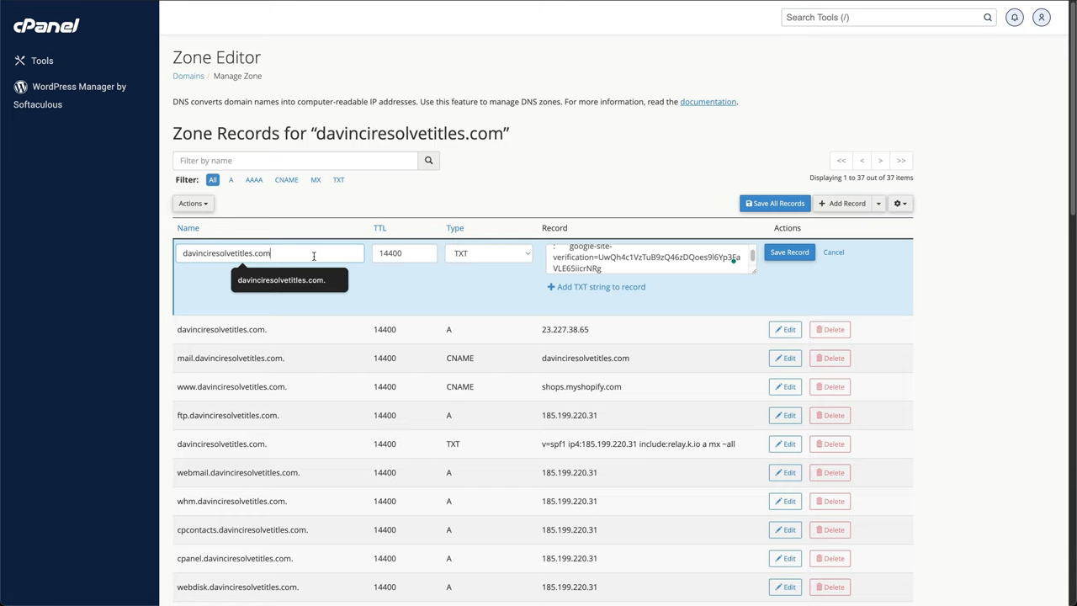
{"action": "left_click", "coordinate": [789, 253]}
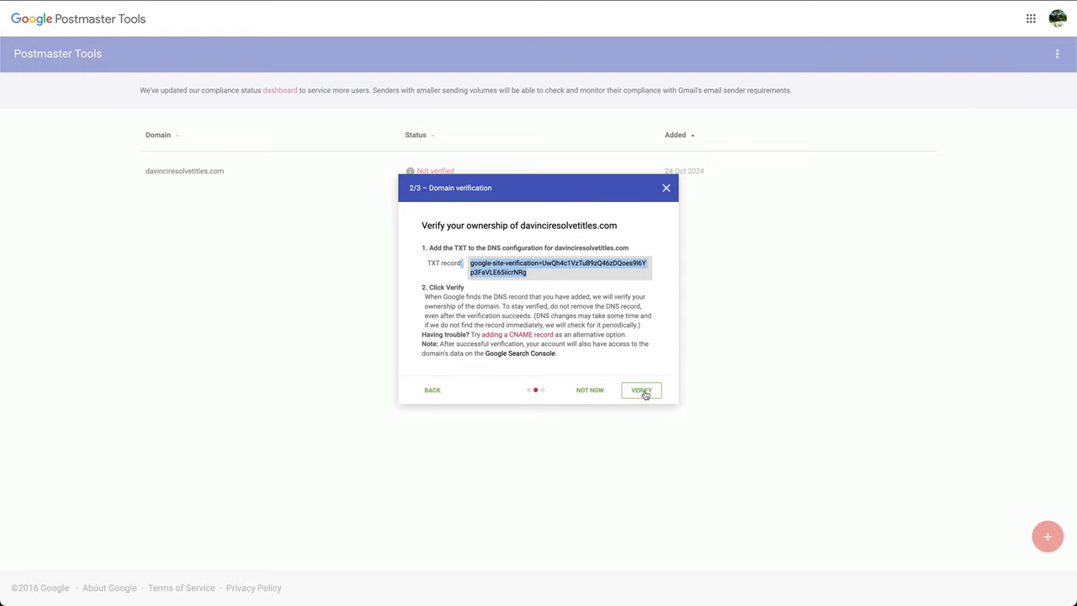
Step: Confirm verification in the Domain verification dialog so the domain shows Verified
{"action": "left_click", "coordinate": [640, 390]}
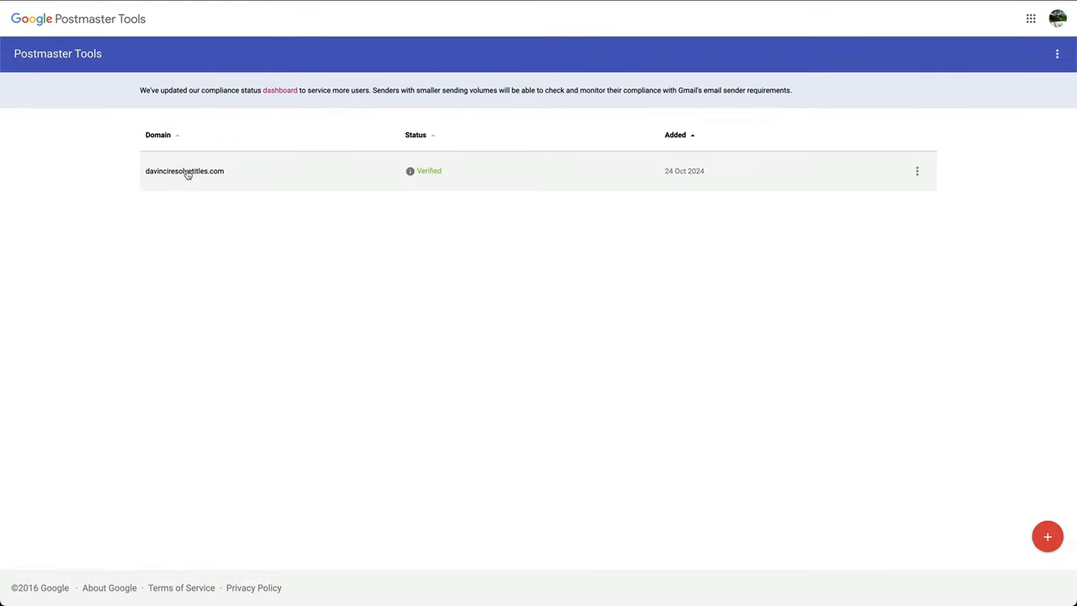
{"action": "left_click", "coordinate": [184, 171]}
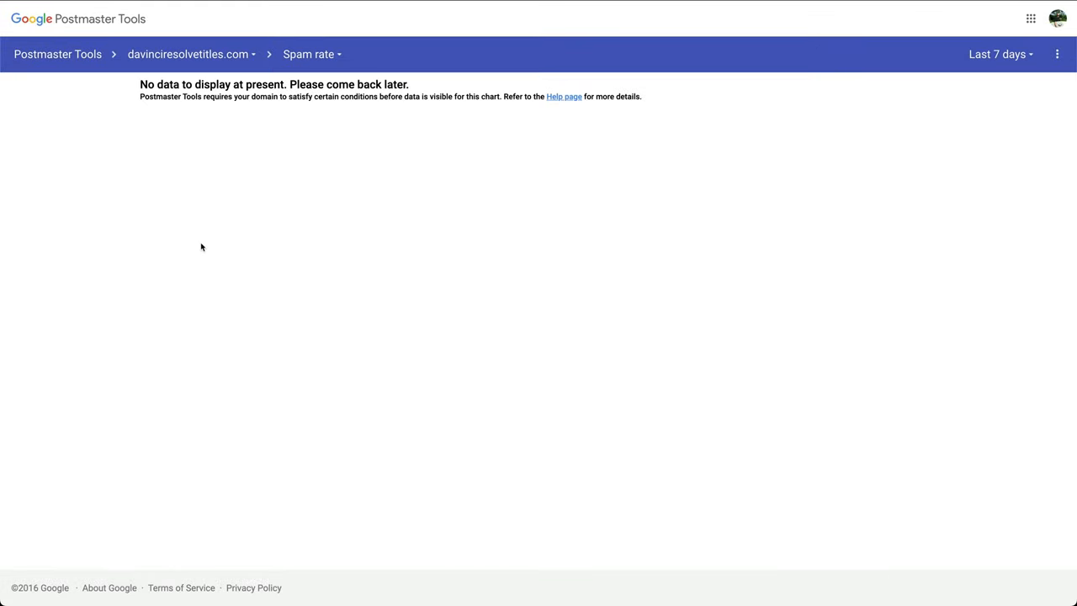
{"action": "left_click_drag", "start_coordinate": [169, 84], "coordinate": [413, 96]}
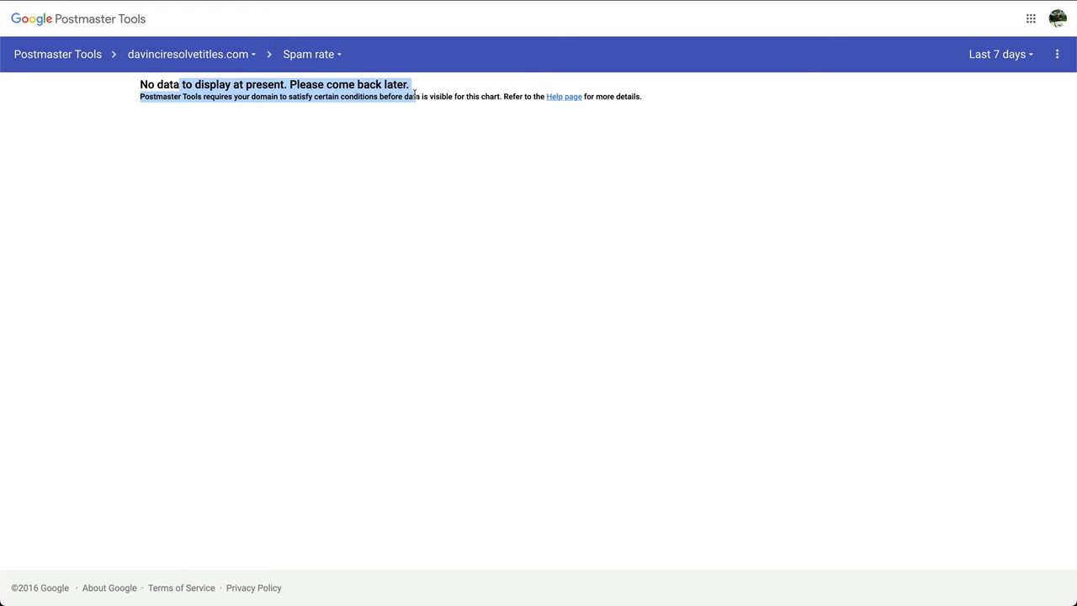
{"action": "mouse_move", "coordinate": [425, 155]}
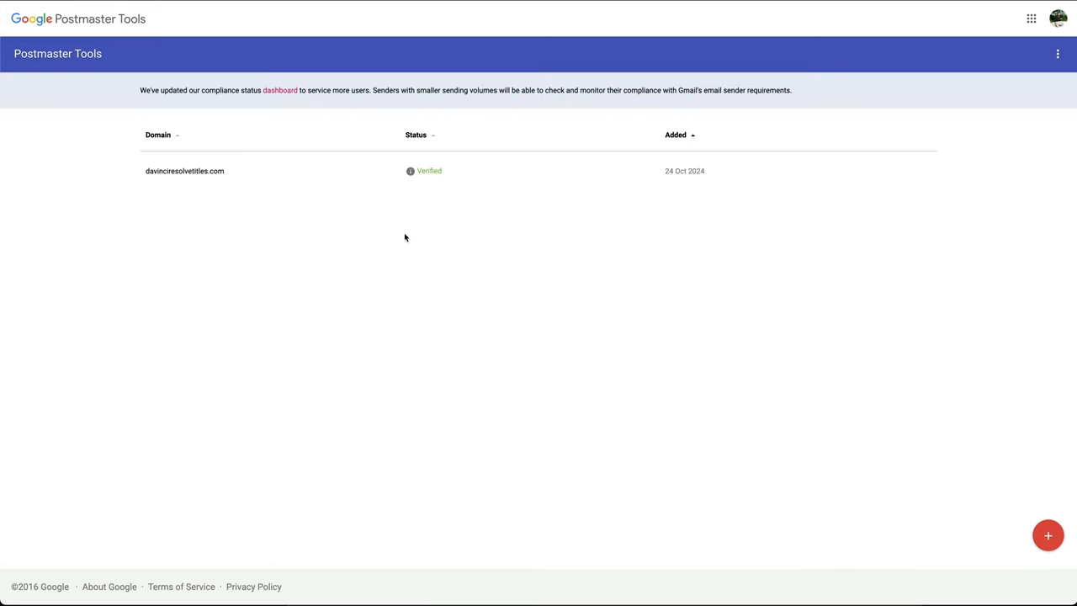
{"action": "mouse_move", "coordinate": [237, 186]}
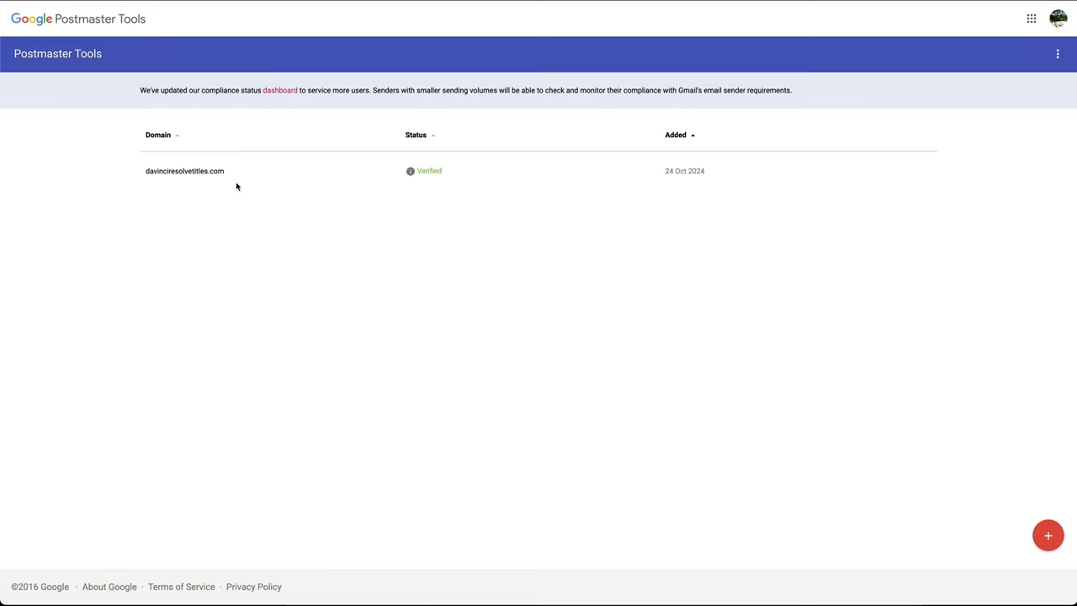
{"action": "mouse_move", "coordinate": [208, 174]}
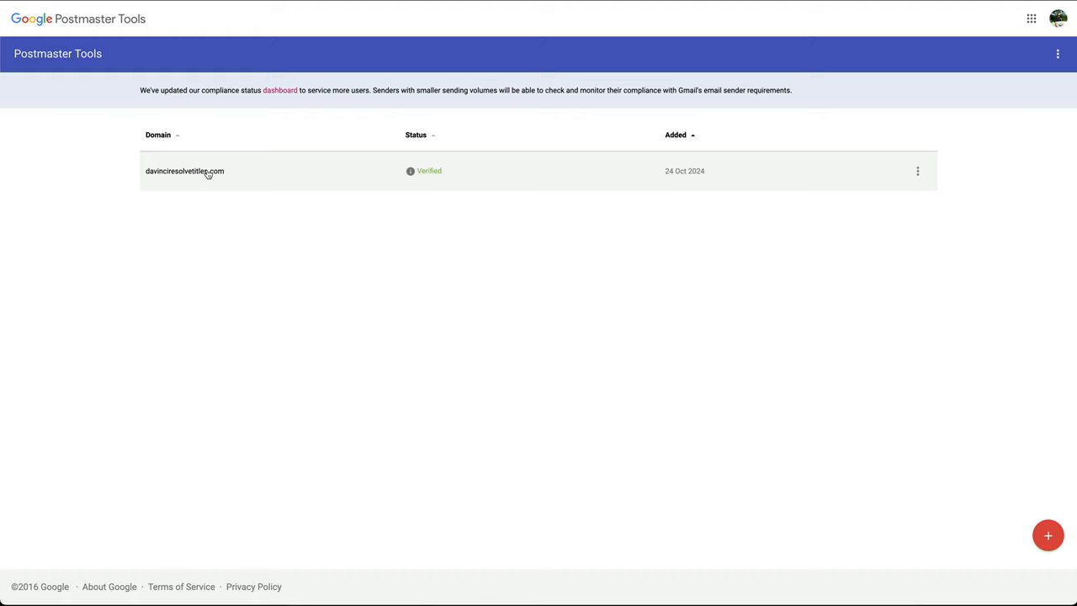
Step: Open davinciresolvetitles.com from the domain list to reach its Spam rate dashboard
{"action": "left_click", "coordinate": [184, 170]}
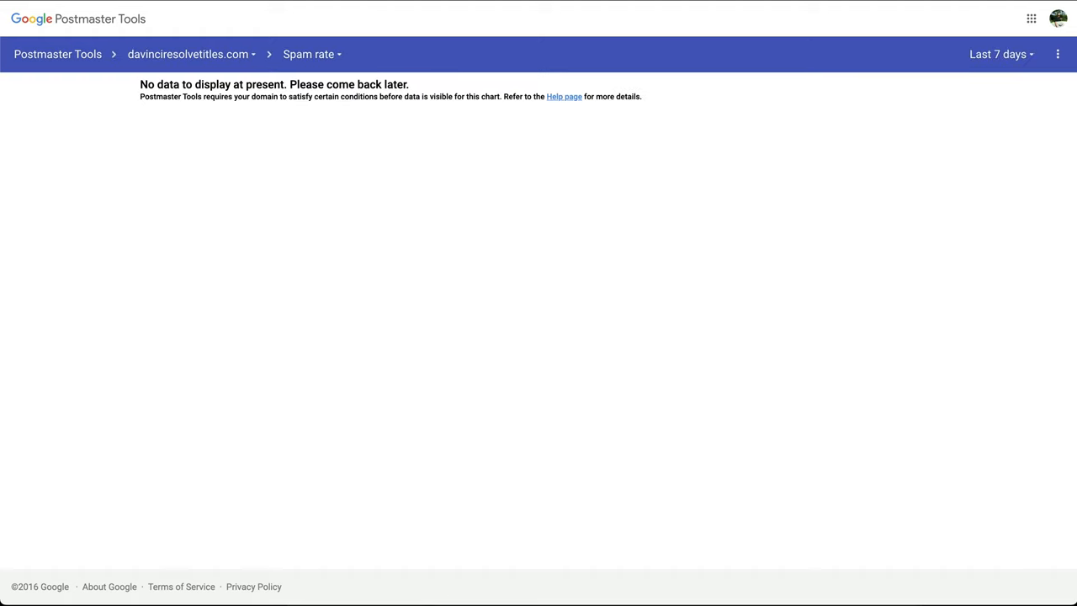
{"action": "left_click", "coordinate": [999, 53]}
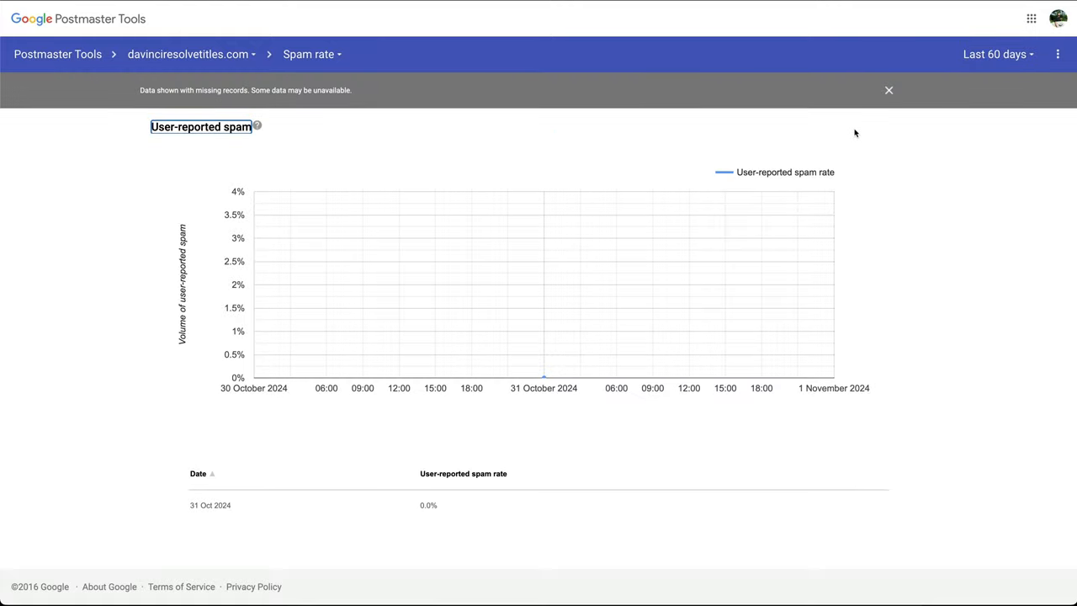
{"action": "mouse_move", "coordinate": [542, 384]}
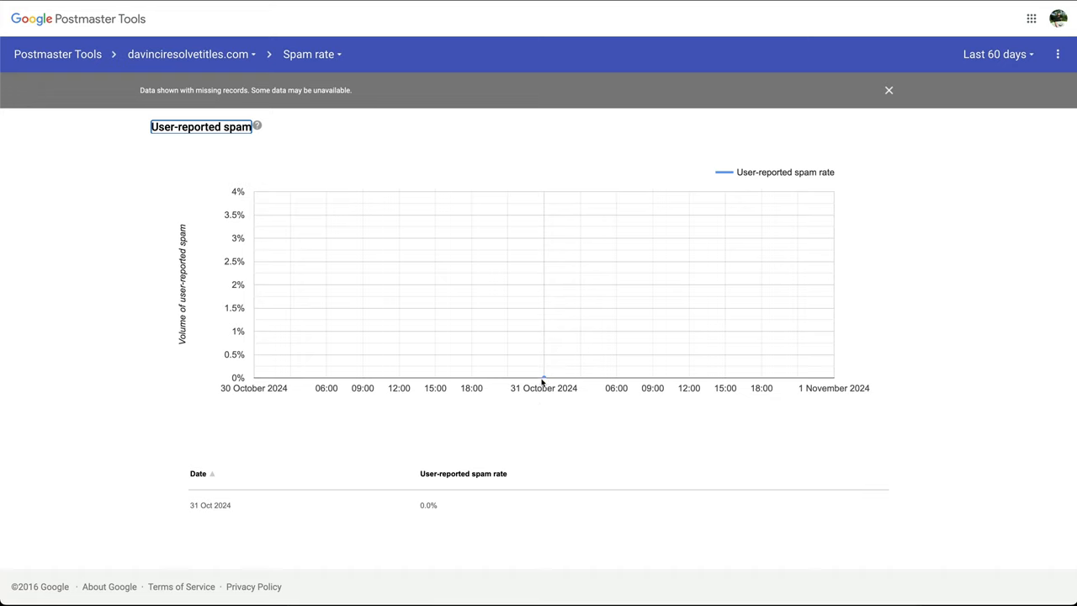
Step: Browse the Spam rate dashboard dropdown and close it without switching dashboards
{"action": "left_click", "coordinate": [311, 54]}
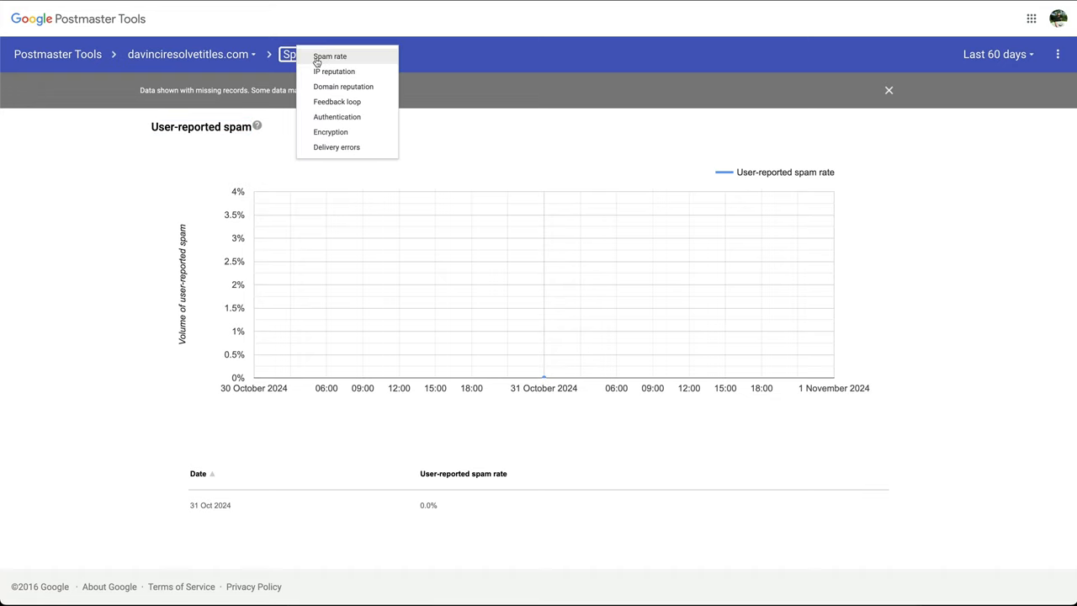
{"action": "mouse_move", "coordinate": [158, 273]}
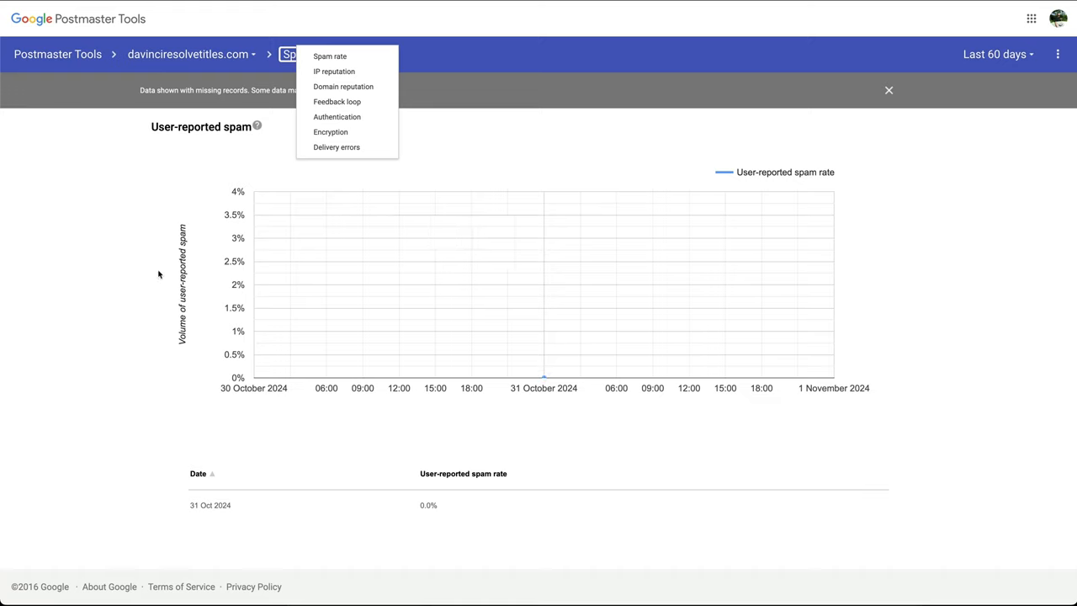
{"action": "left_click", "coordinate": [330, 56]}
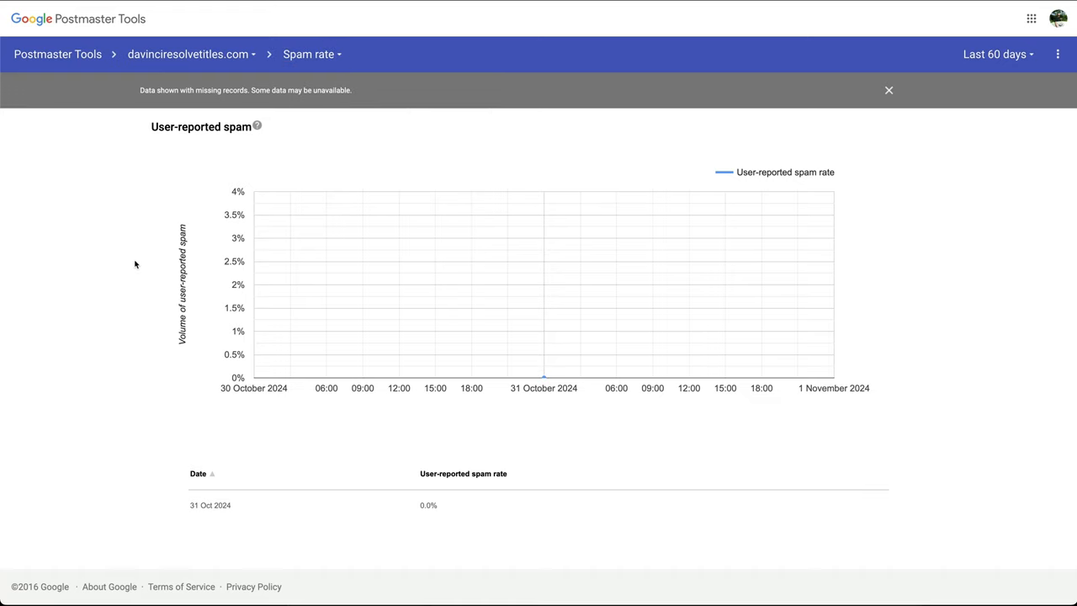